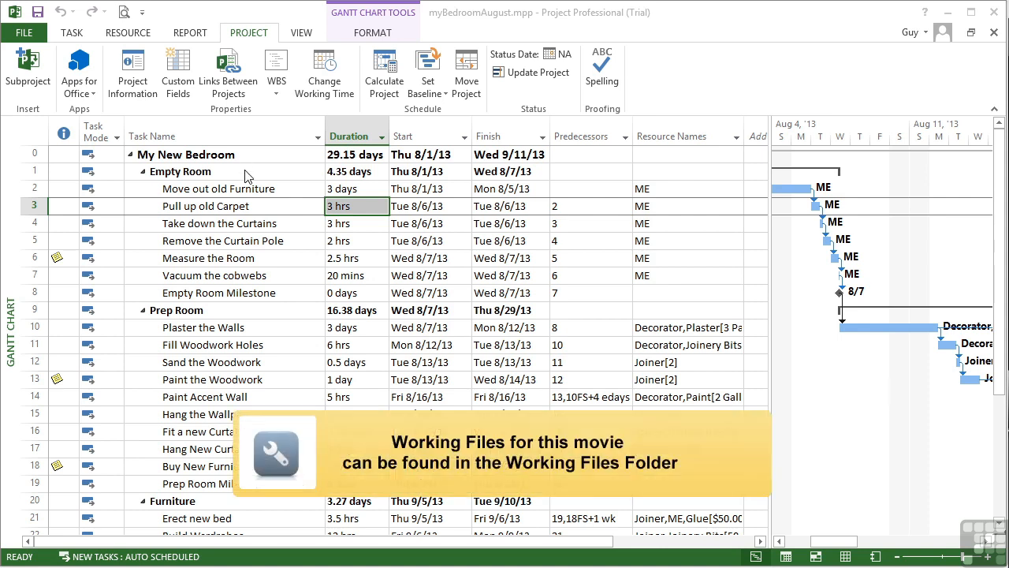
# Step: In Project Information, pick August 6, 2013 from the calendar as the current date and confirm
pyautogui.click(179, 170)
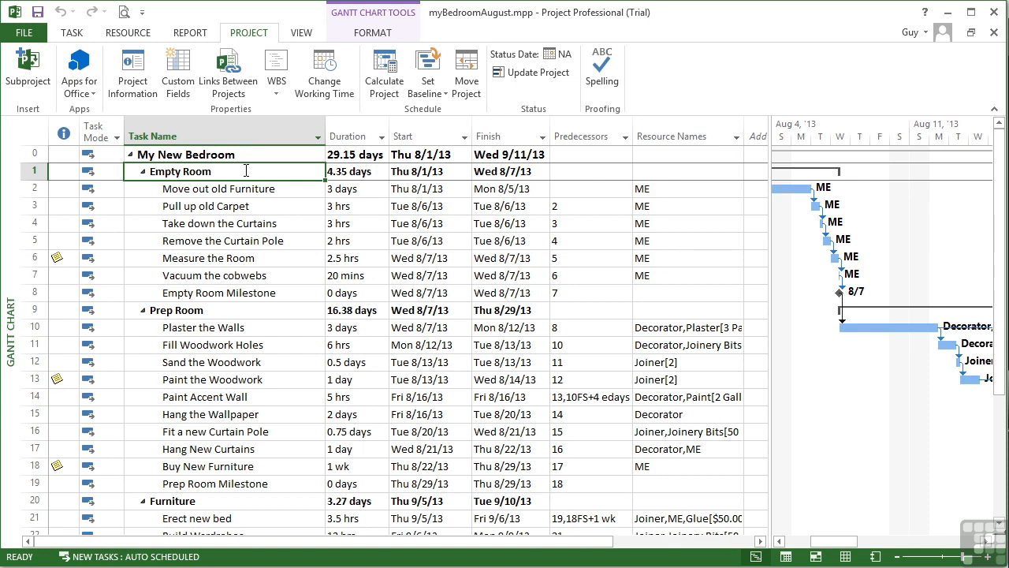
pyautogui.moveTo(249, 183)
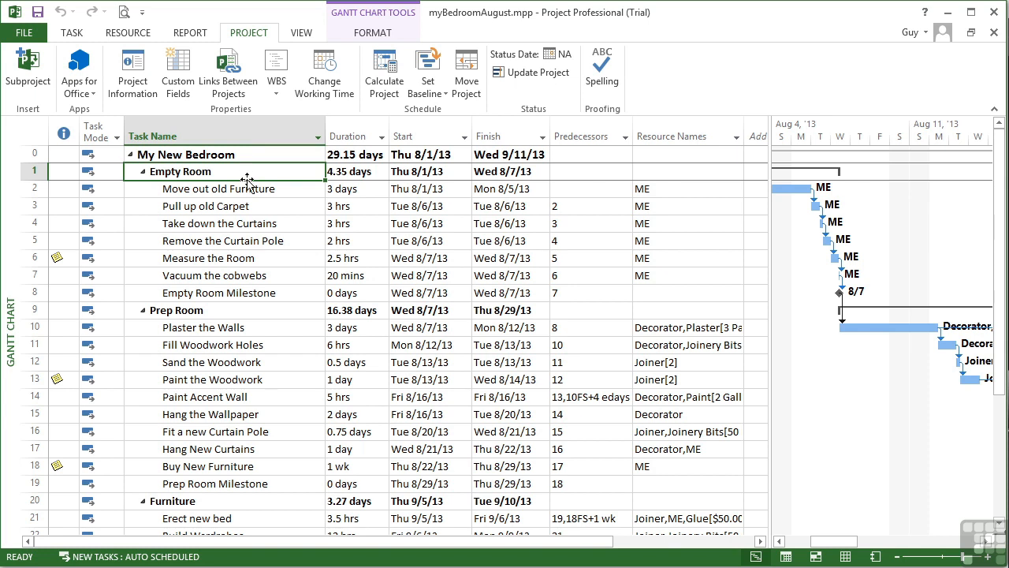
pyautogui.moveTo(132, 71)
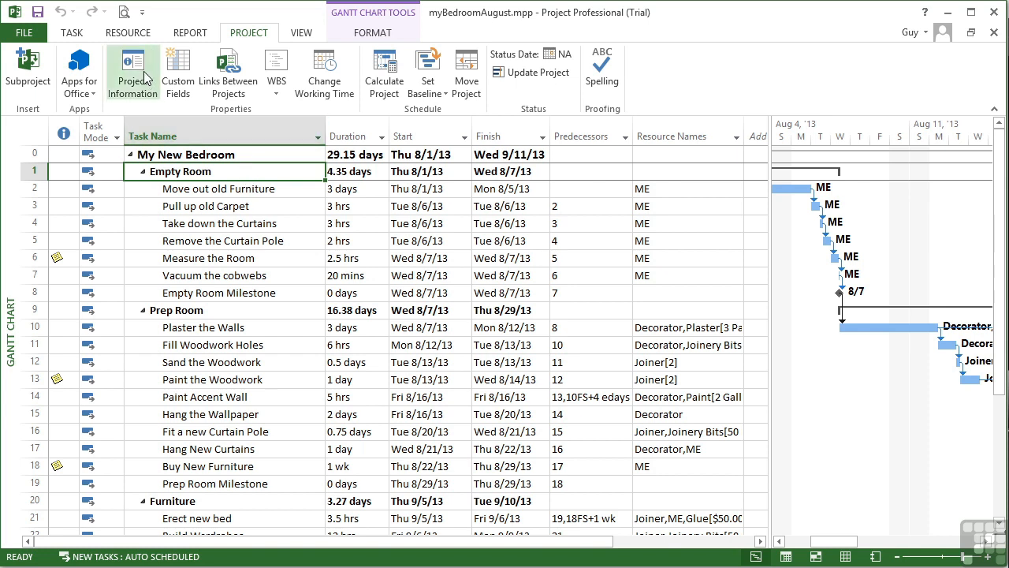
pyautogui.click(132, 71)
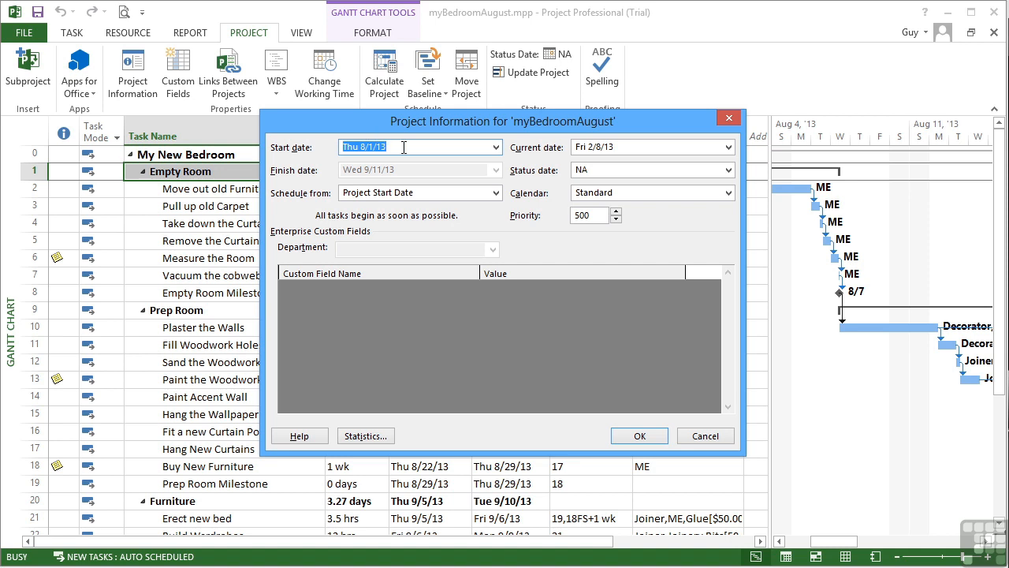
pyautogui.moveTo(696, 167)
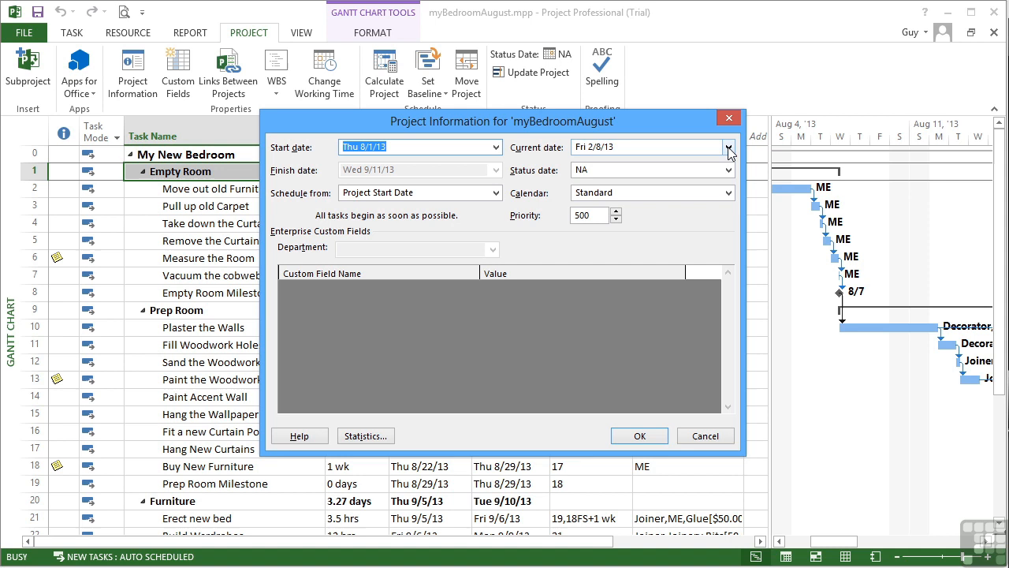
pyautogui.click(727, 147)
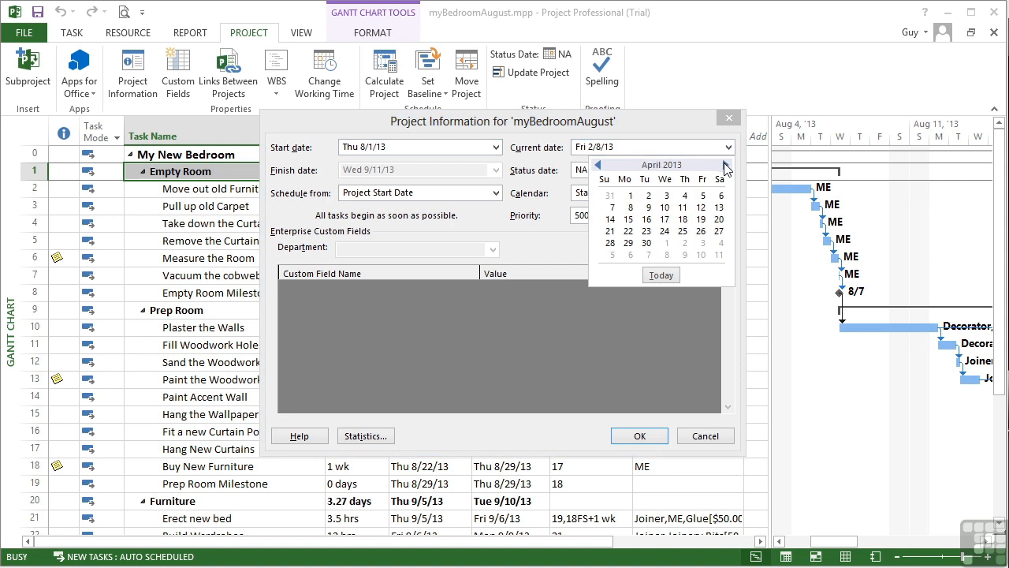
pyautogui.click(726, 165)
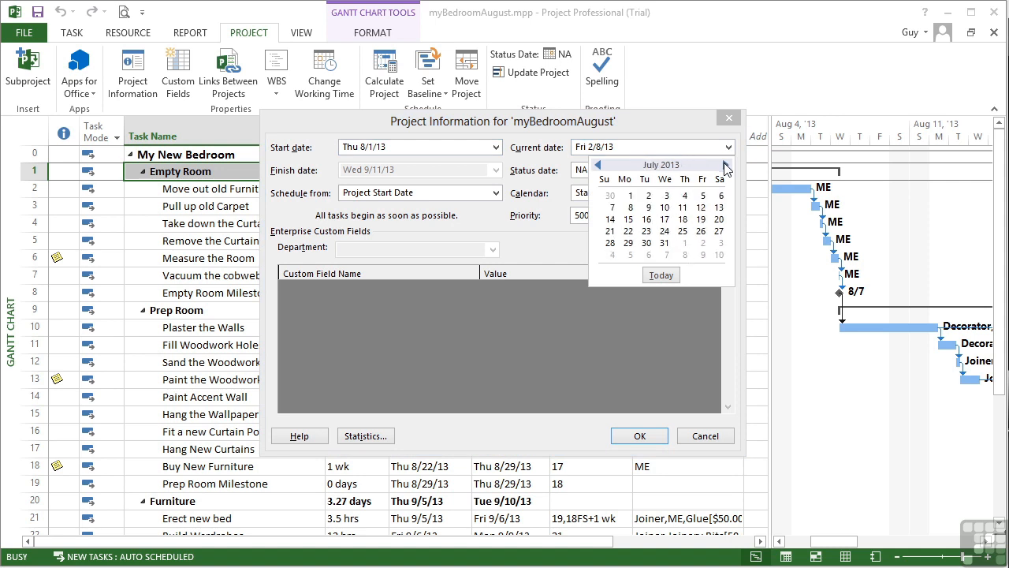
pyautogui.click(726, 164)
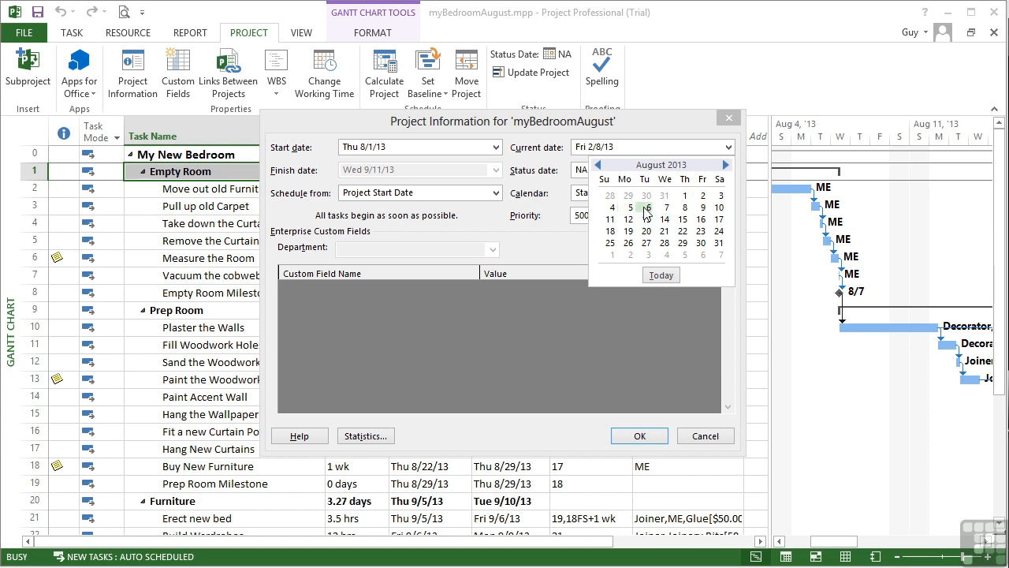
pyautogui.click(646, 208)
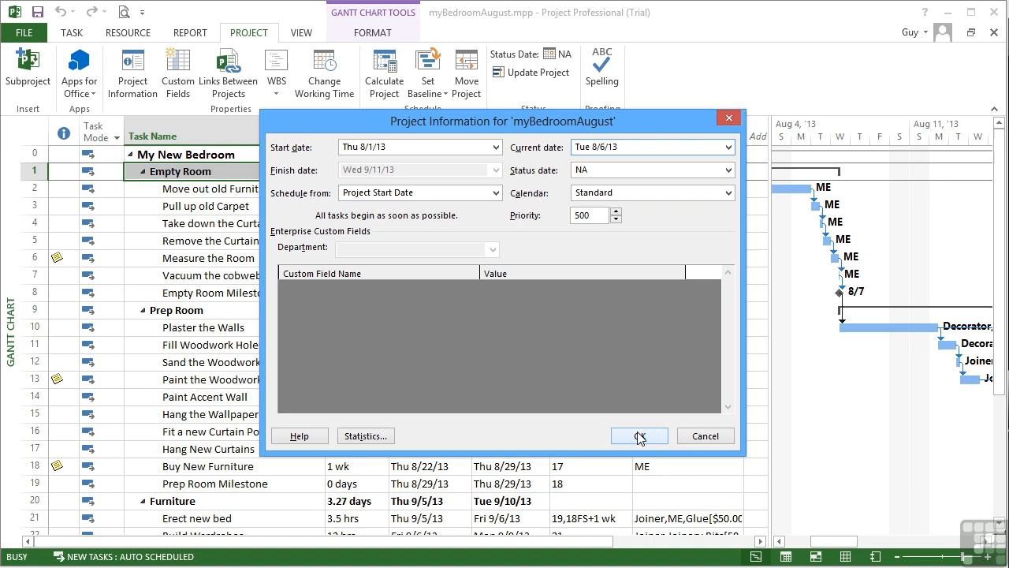
pyautogui.click(639, 436)
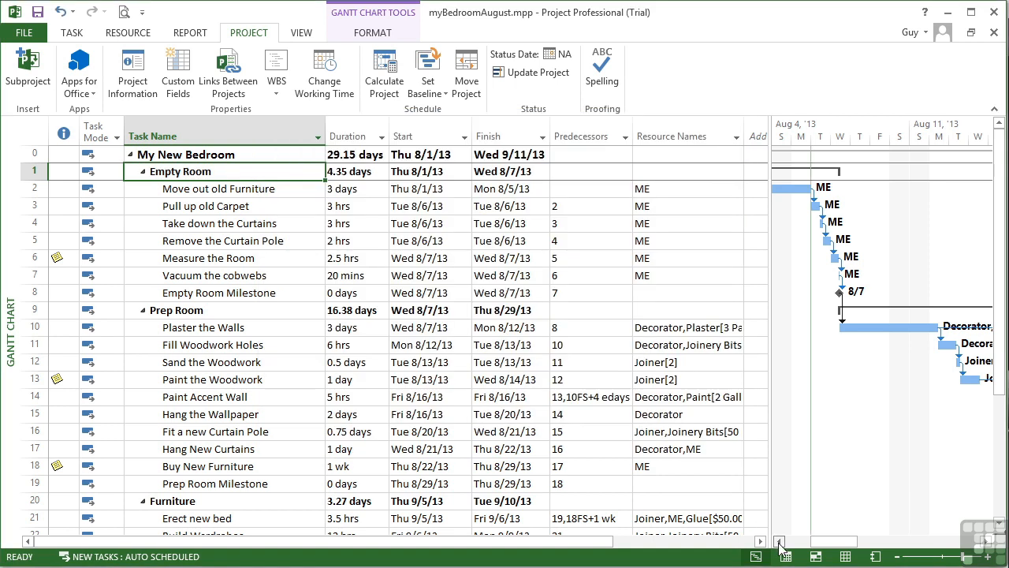
# Step: Return to the bedroom schedule's Gantt chart with the 8/6/13 current date confirmed
pyautogui.click(779, 543)
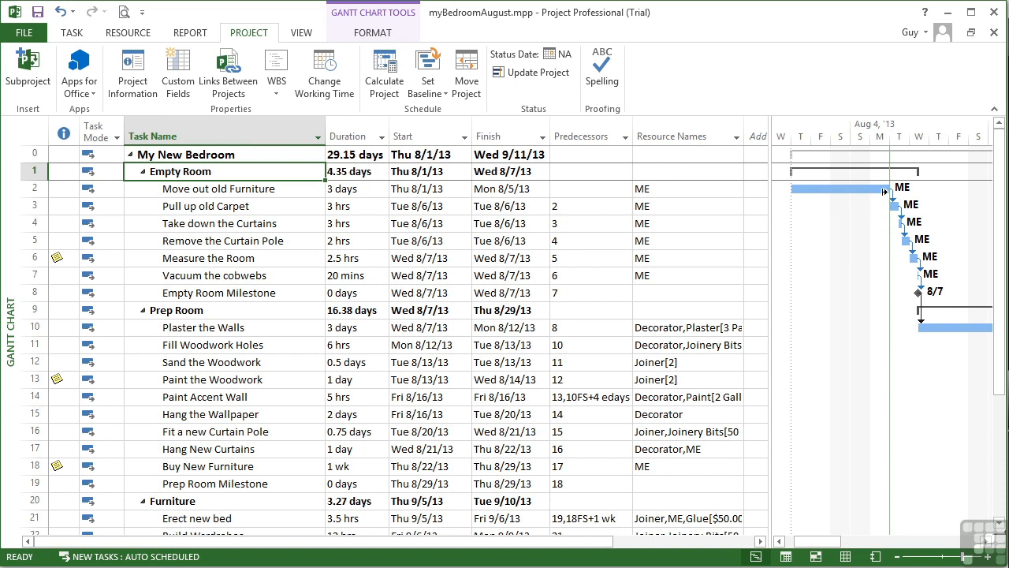
pyautogui.moveTo(893, 249)
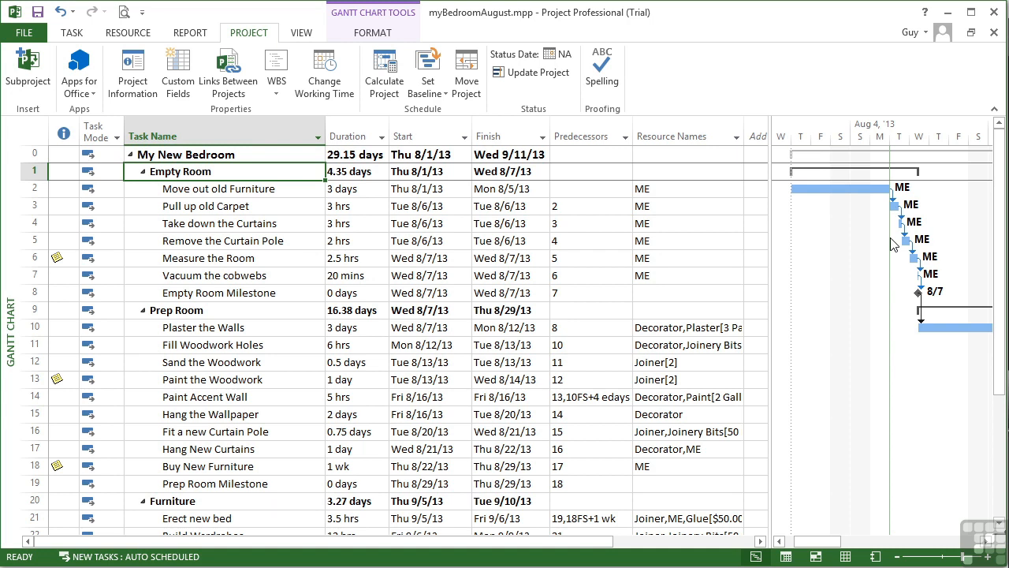
pyautogui.moveTo(889, 268)
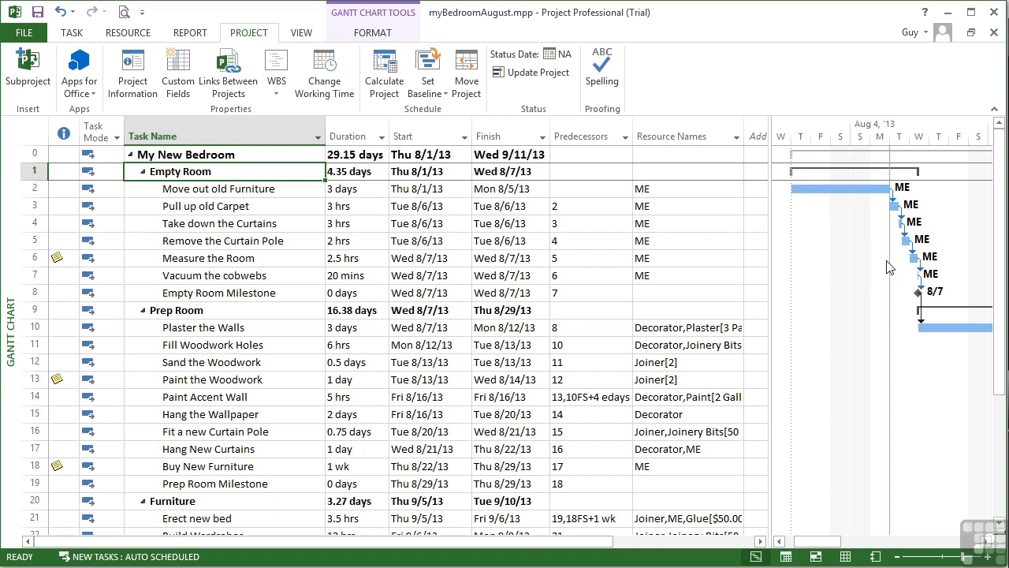
pyautogui.moveTo(892, 271)
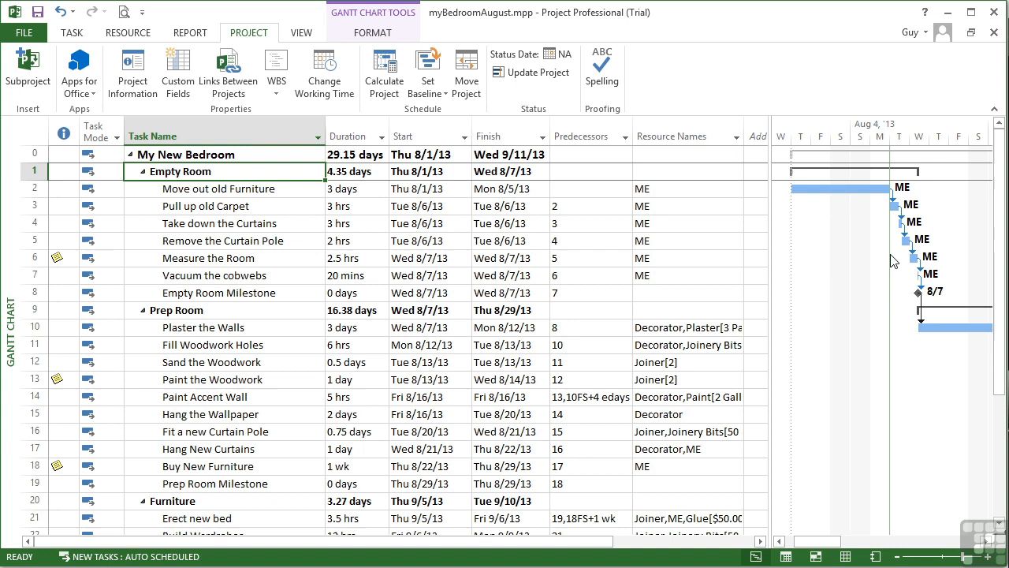
pyautogui.moveTo(864, 307)
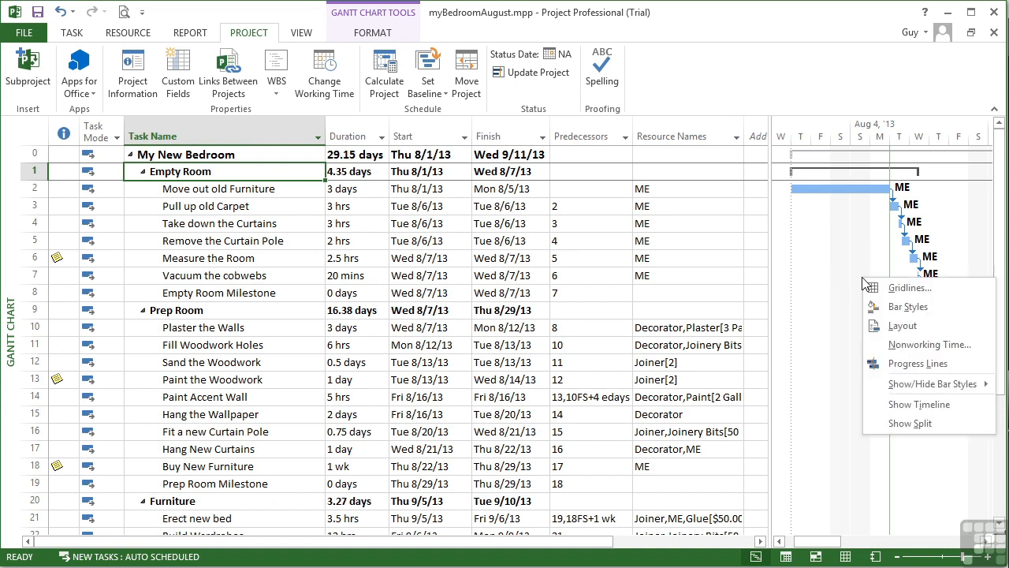
pyautogui.moveTo(911, 287)
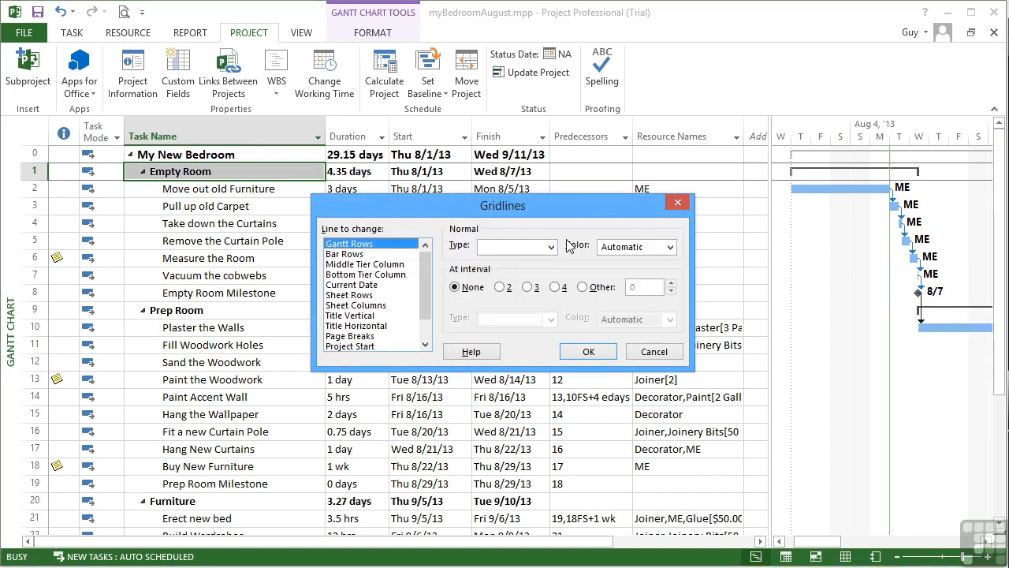
pyautogui.moveTo(571, 242)
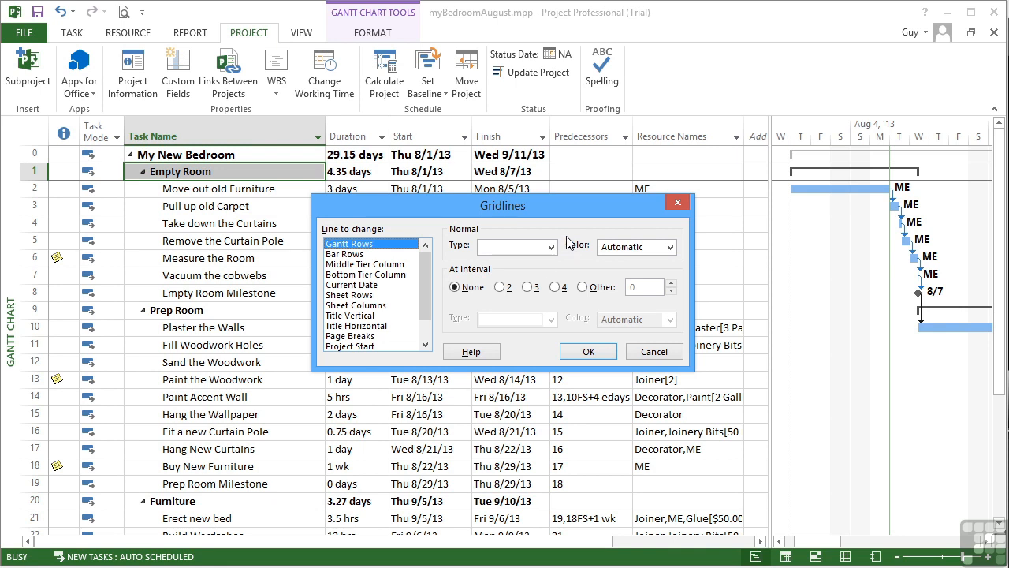
# Step: Cancel the Gridlines dialog and reach Gridlines again from the Gantt Chart Tools Format ribbon
pyautogui.click(586, 350)
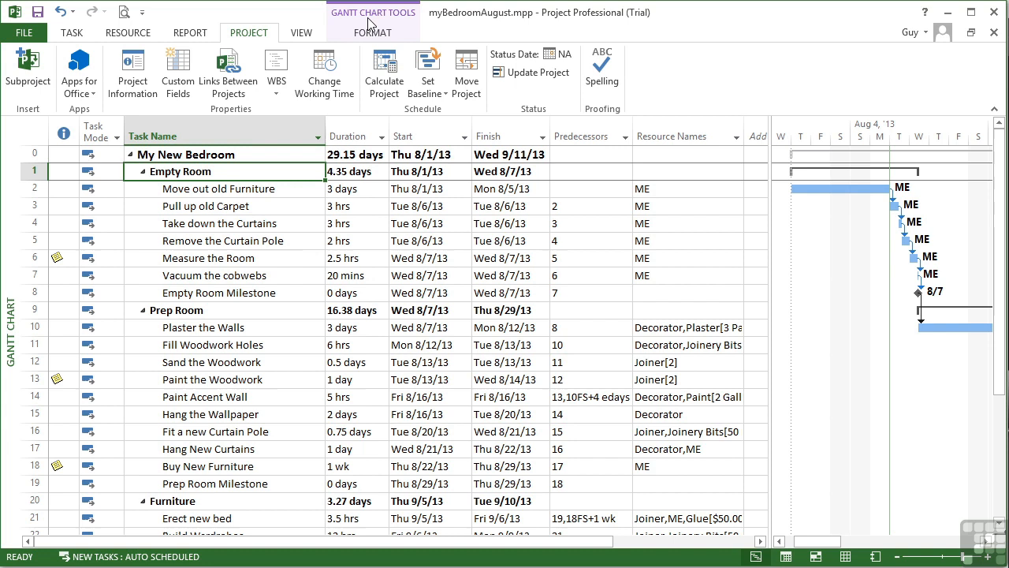
pyautogui.click(372, 31)
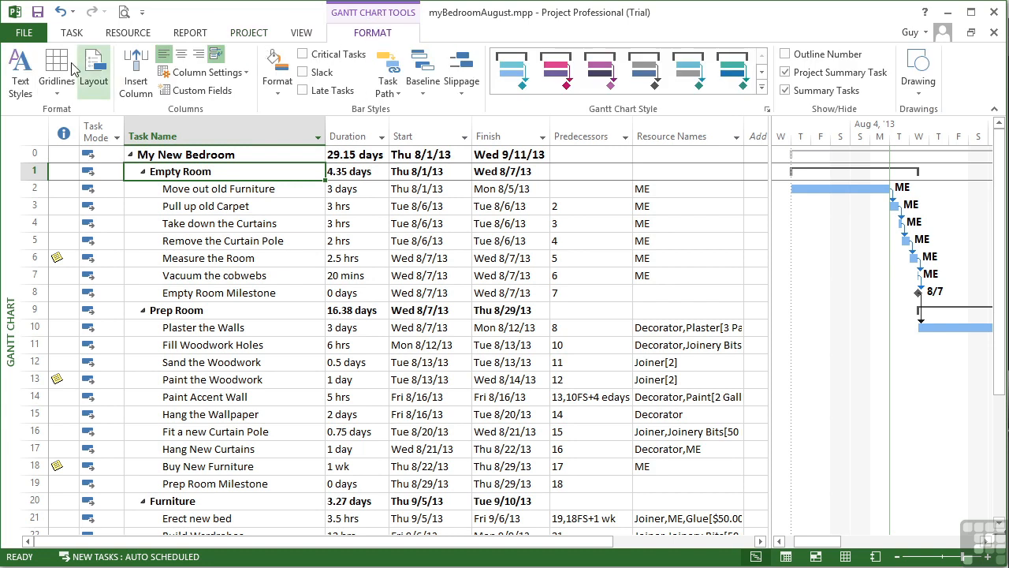
pyautogui.click(57, 71)
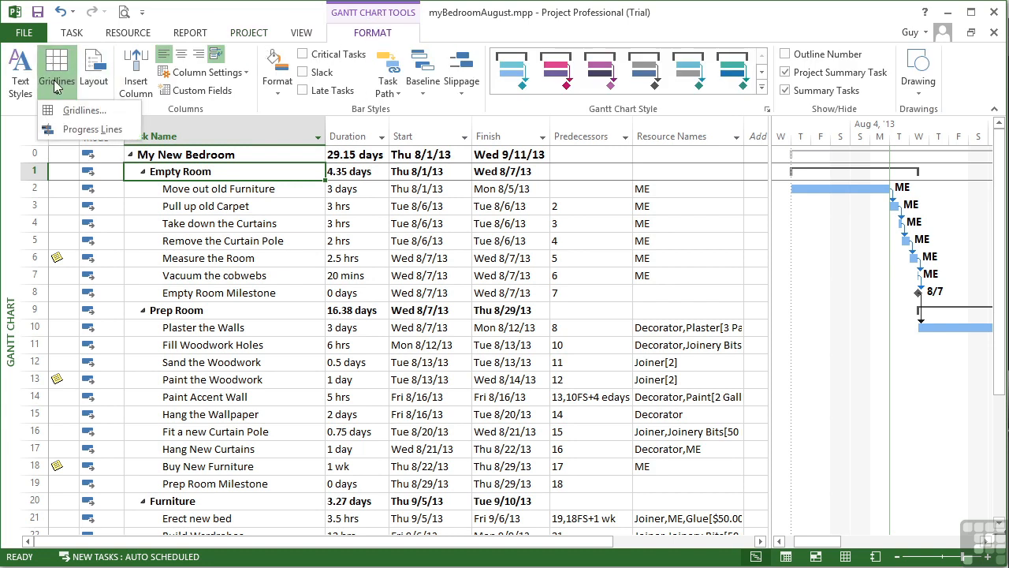
pyautogui.click(82, 111)
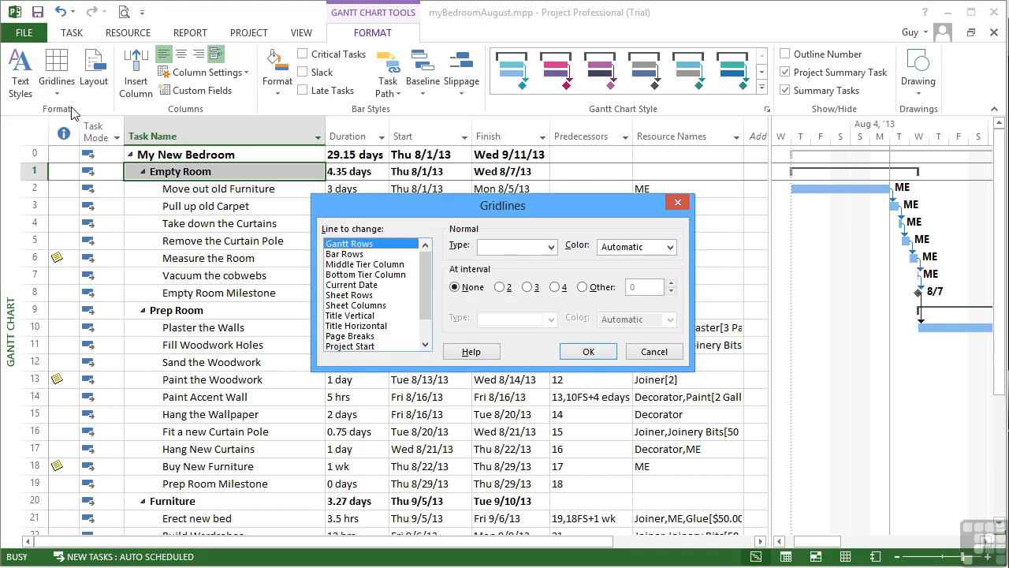
pyautogui.moveTo(524, 275)
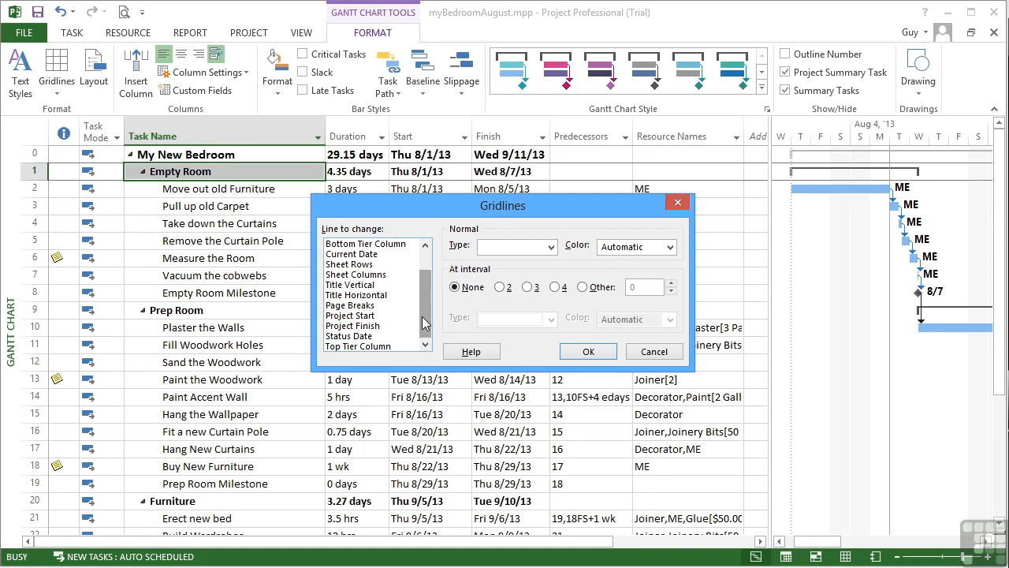
# Step: Format the Current Date gridline as a dashed red line and apply it
pyautogui.click(352, 254)
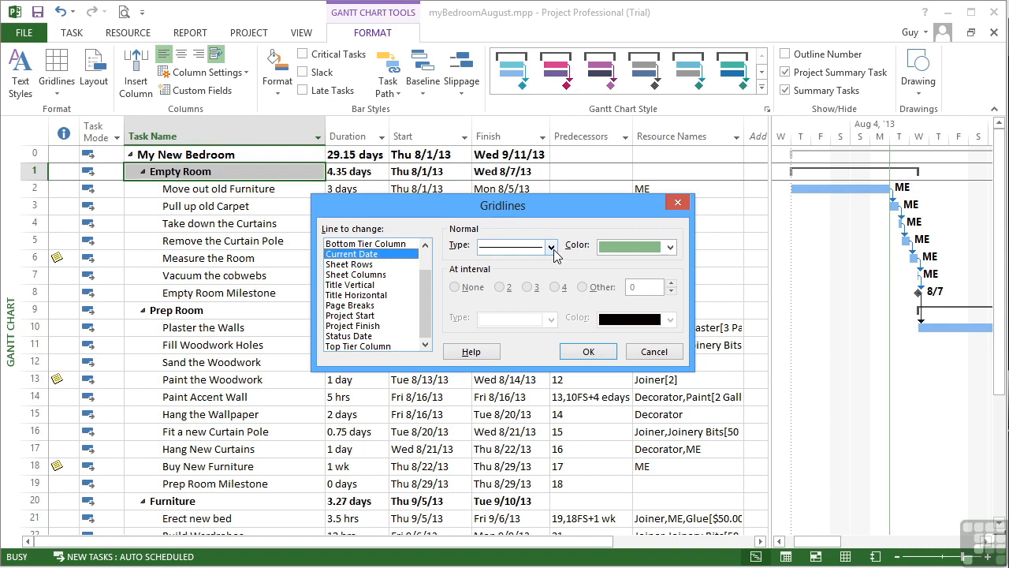
pyautogui.click(550, 246)
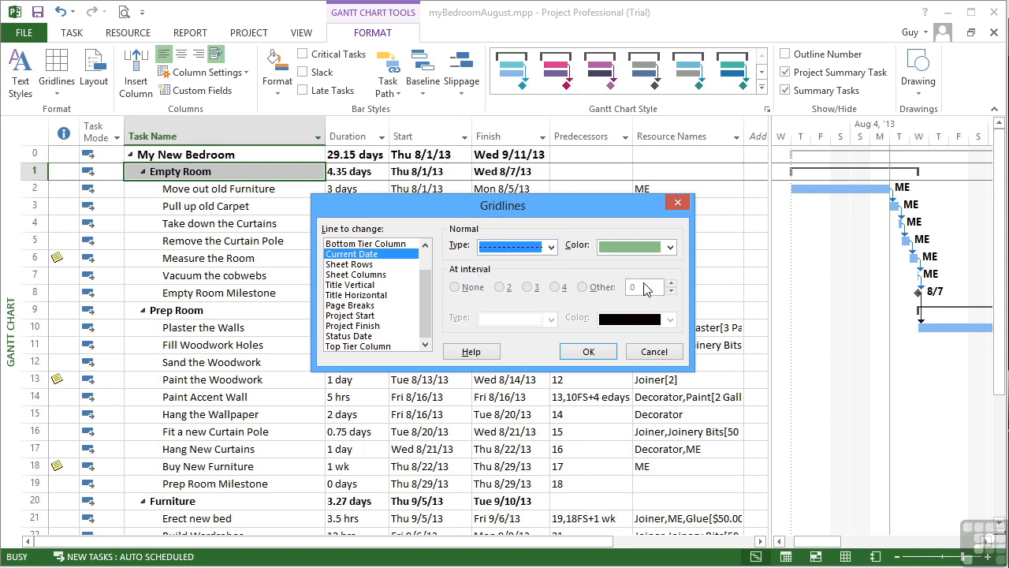
pyautogui.click(671, 246)
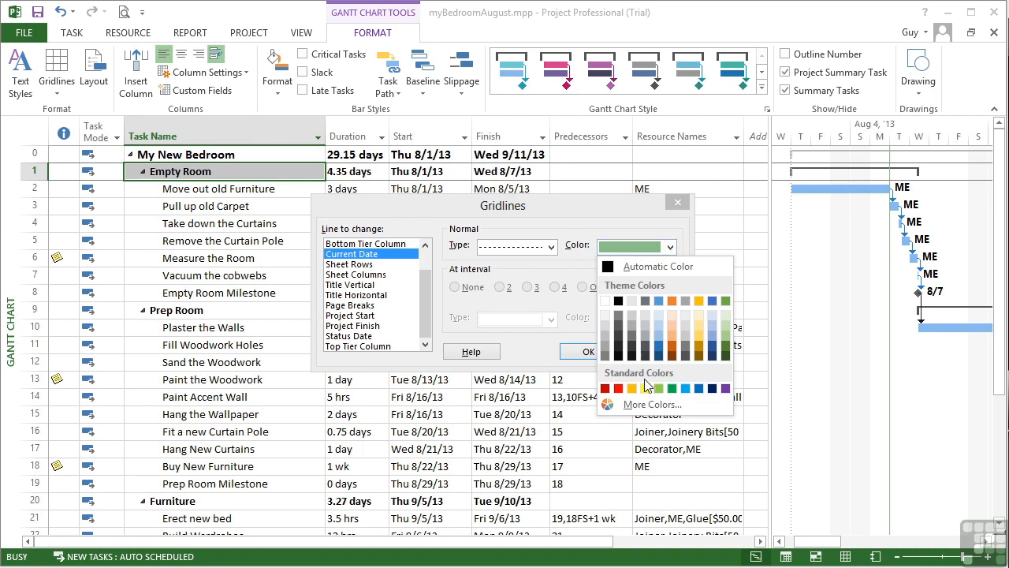
pyautogui.click(609, 388)
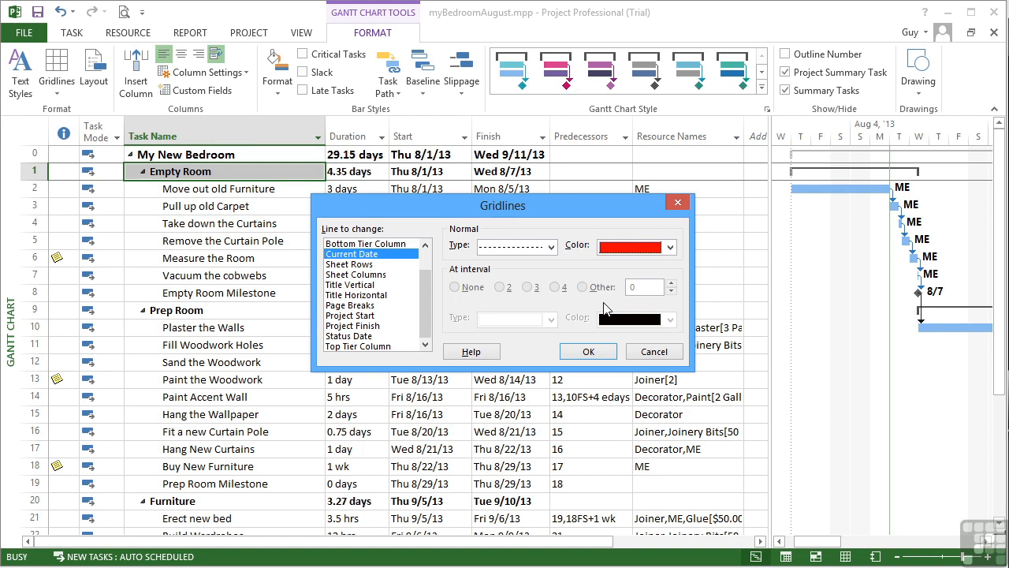
pyautogui.moveTo(625, 318)
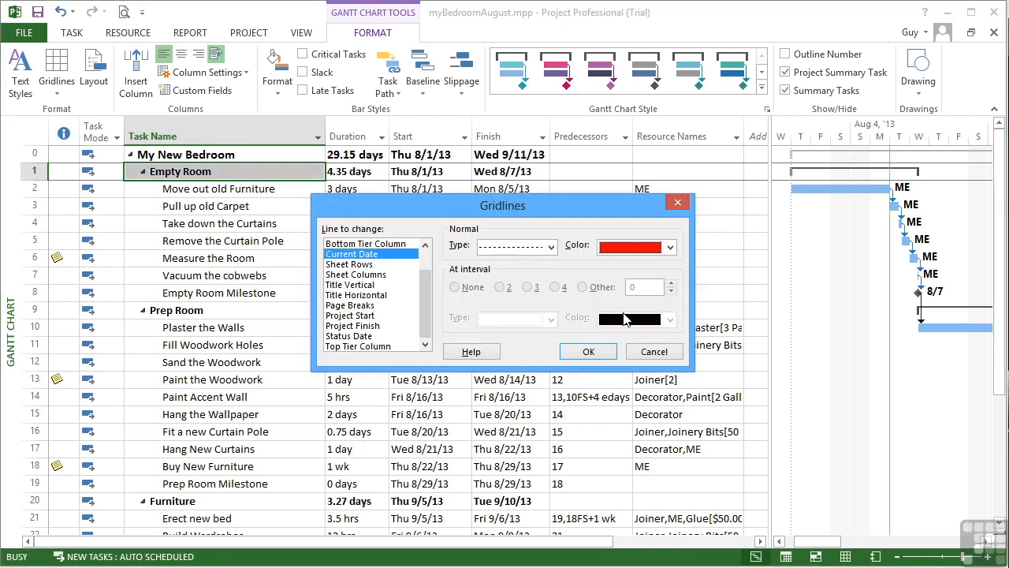
pyautogui.click(588, 350)
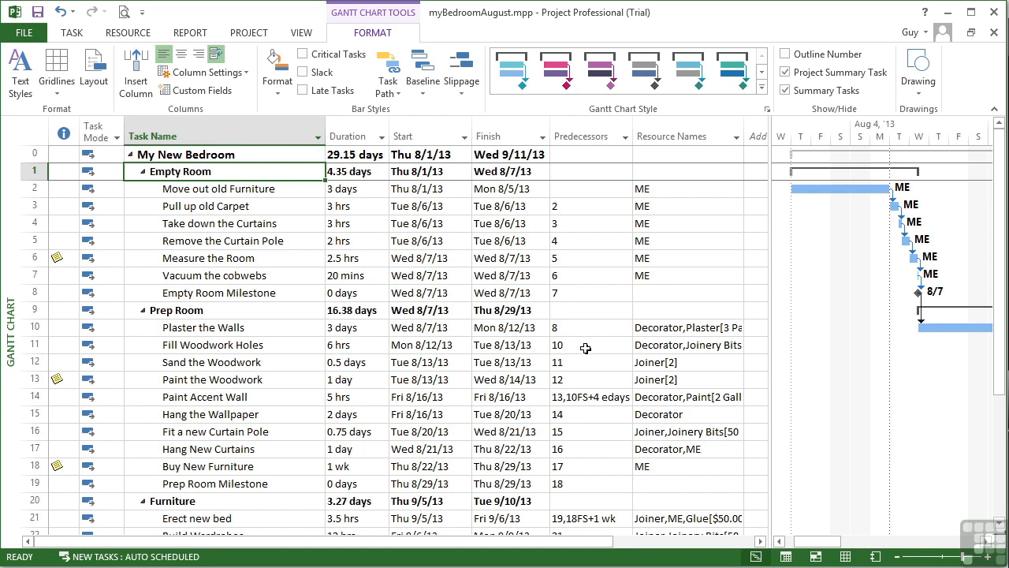
pyautogui.moveTo(795, 296)
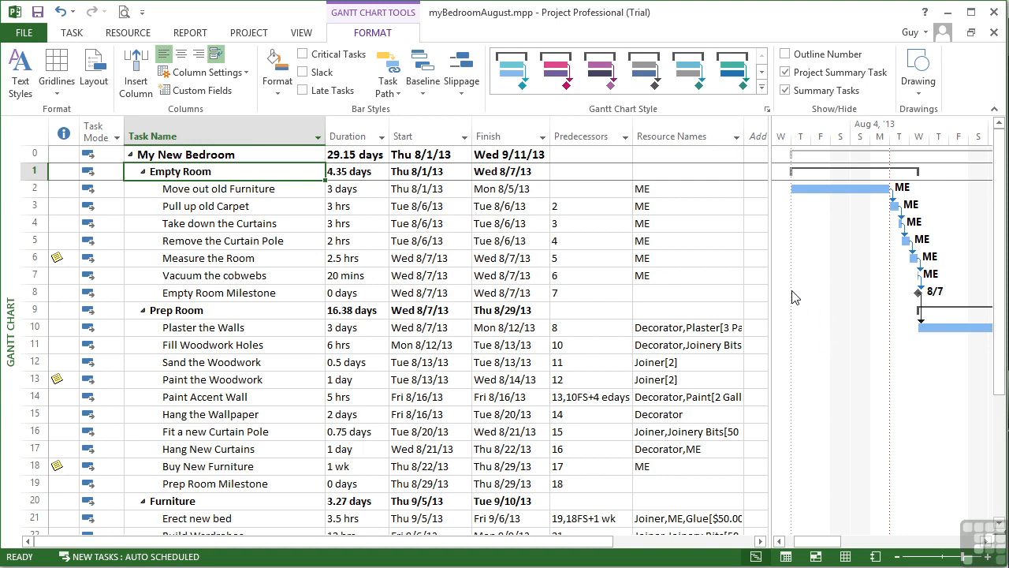
pyautogui.moveTo(876, 302)
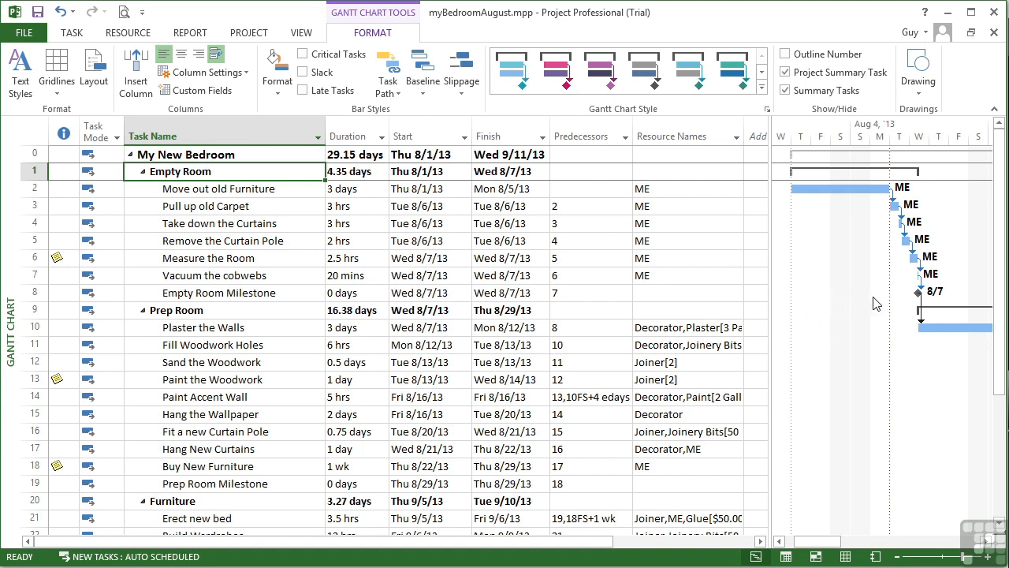
pyautogui.moveTo(796, 291)
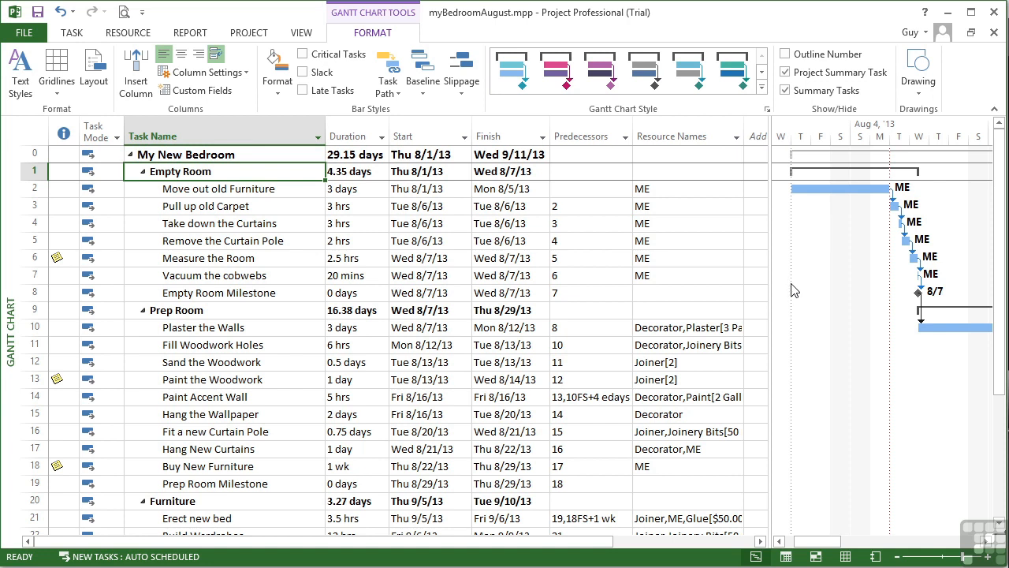
pyautogui.moveTo(890, 312)
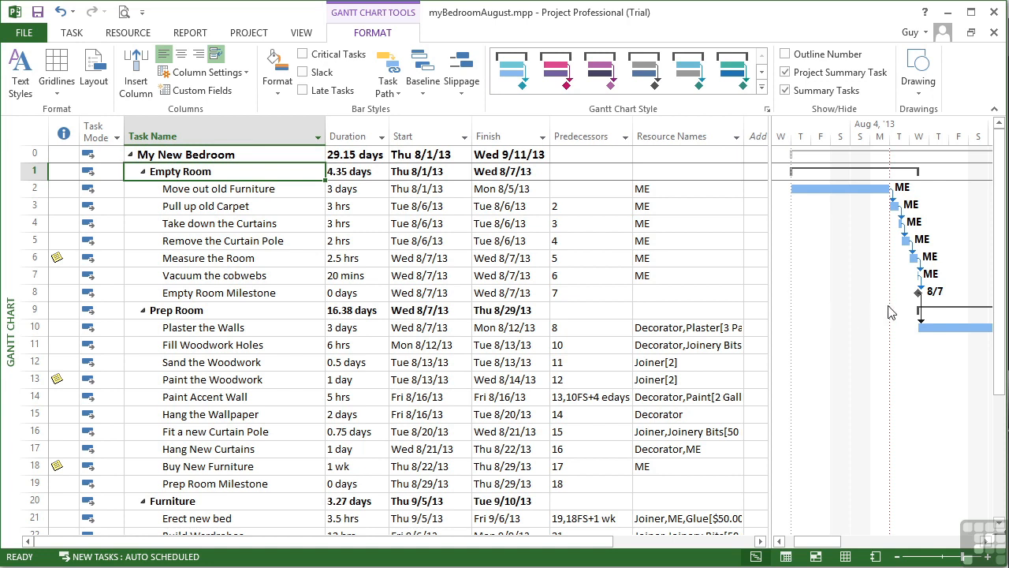
pyautogui.moveTo(817, 282)
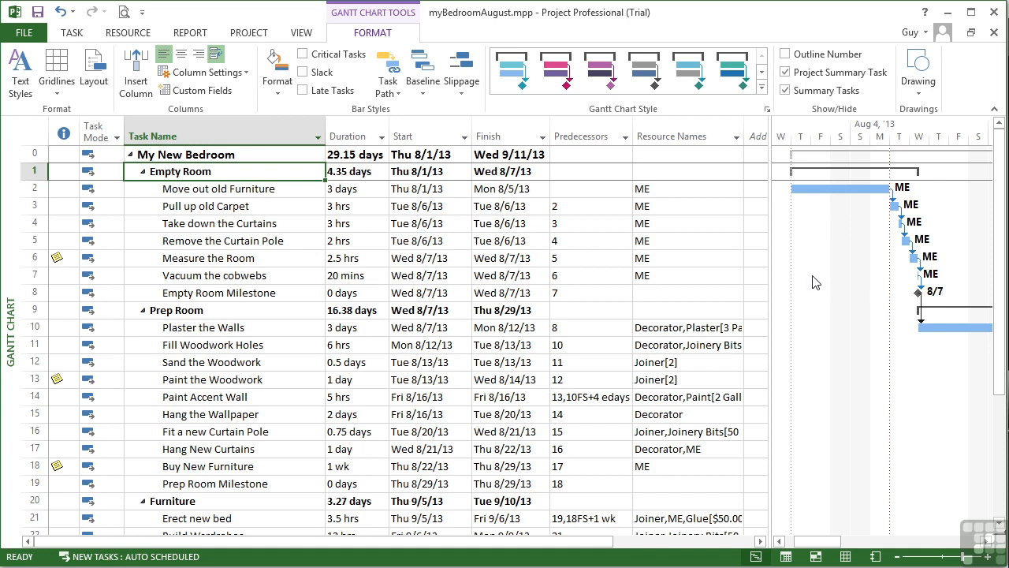
# Step: Reopen the Gridlines dialog from the Format ribbon, showing Gantt Rows with no style
pyautogui.click(57, 71)
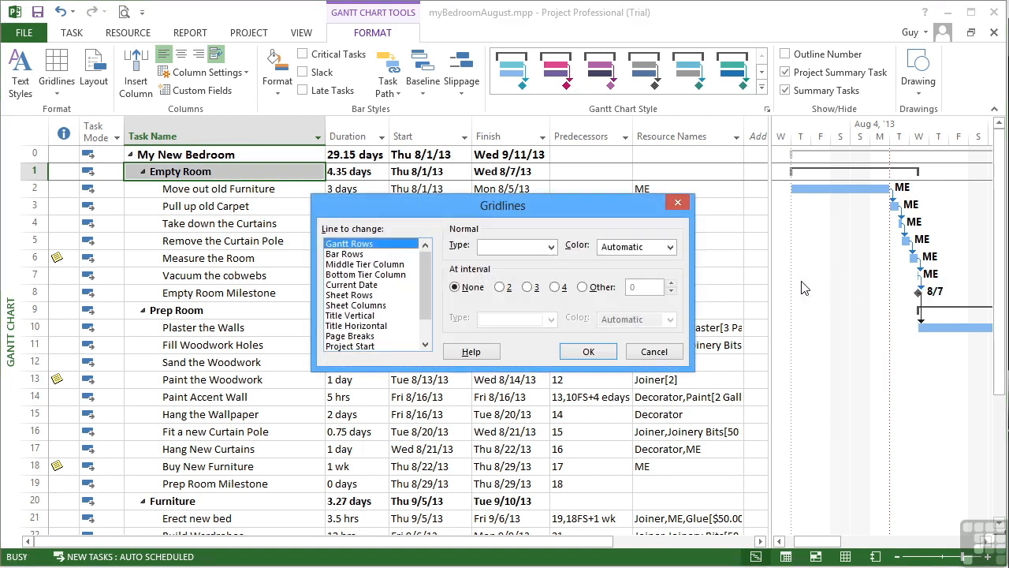
# Step: Change the Current Date gridline type to a solid line, keeping it red, and apply it
pyautogui.click(366, 283)
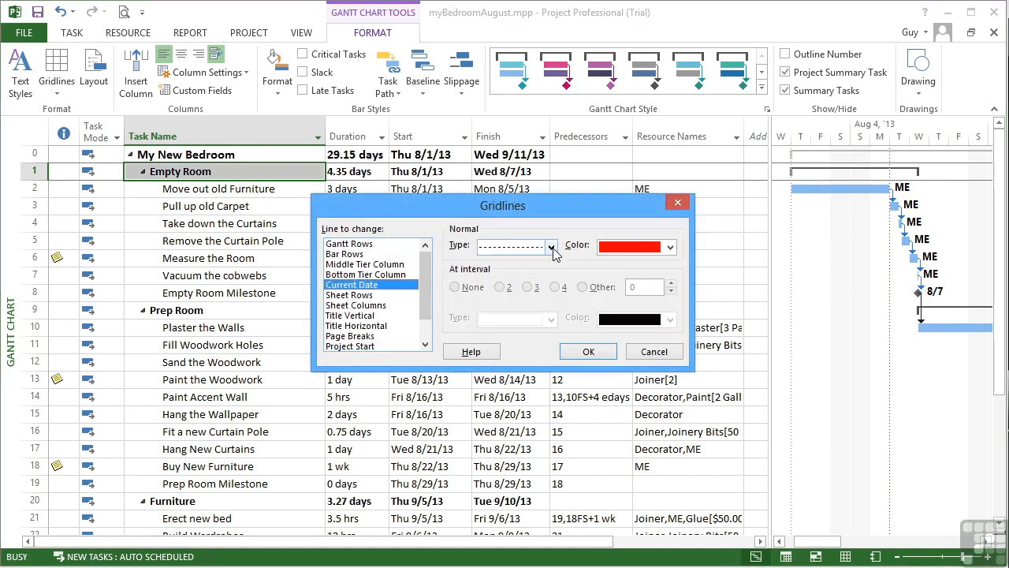
pyautogui.click(550, 246)
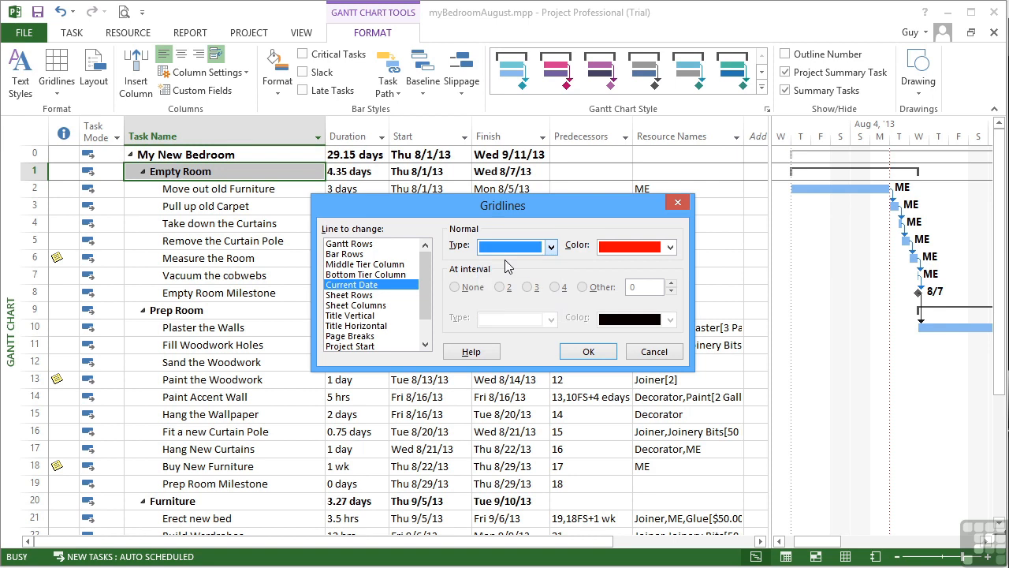
pyautogui.click(549, 246)
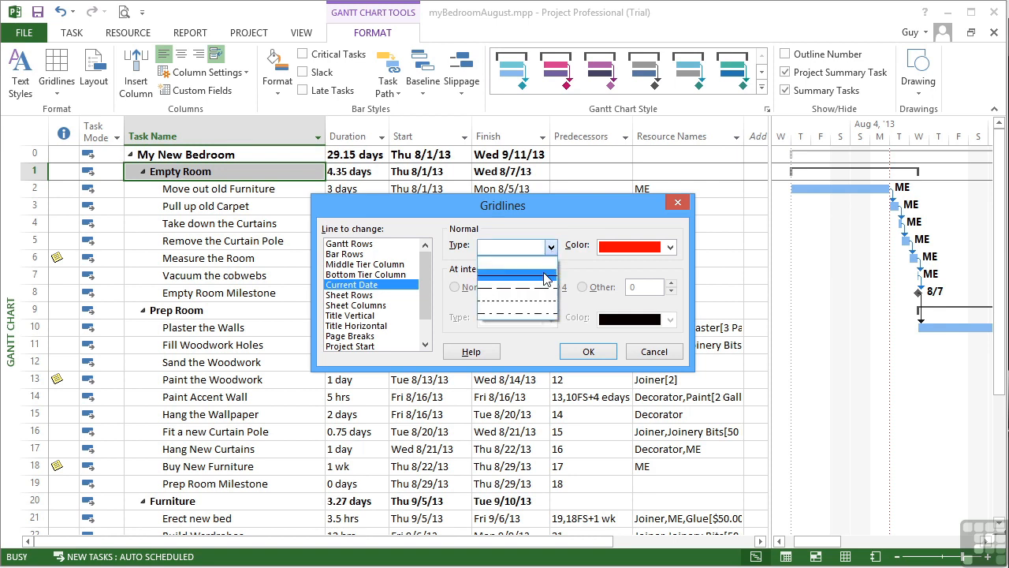
pyautogui.click(517, 276)
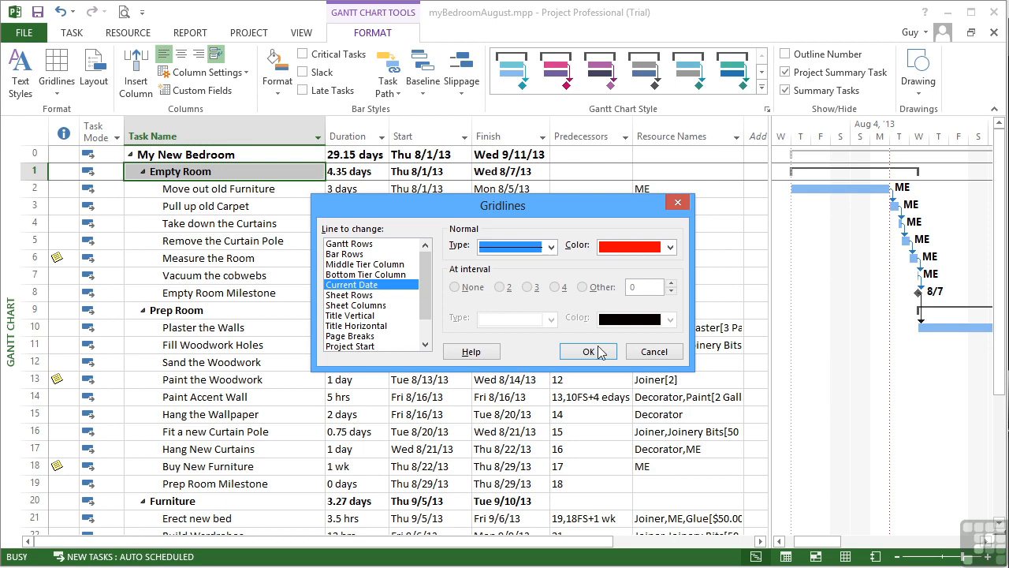
pyautogui.click(588, 350)
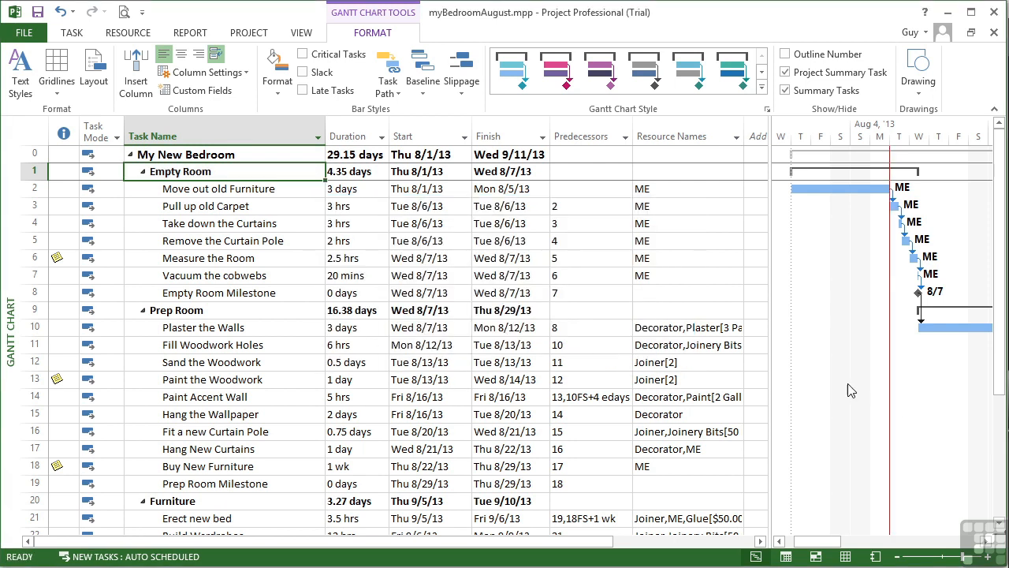
pyautogui.moveTo(801, 394)
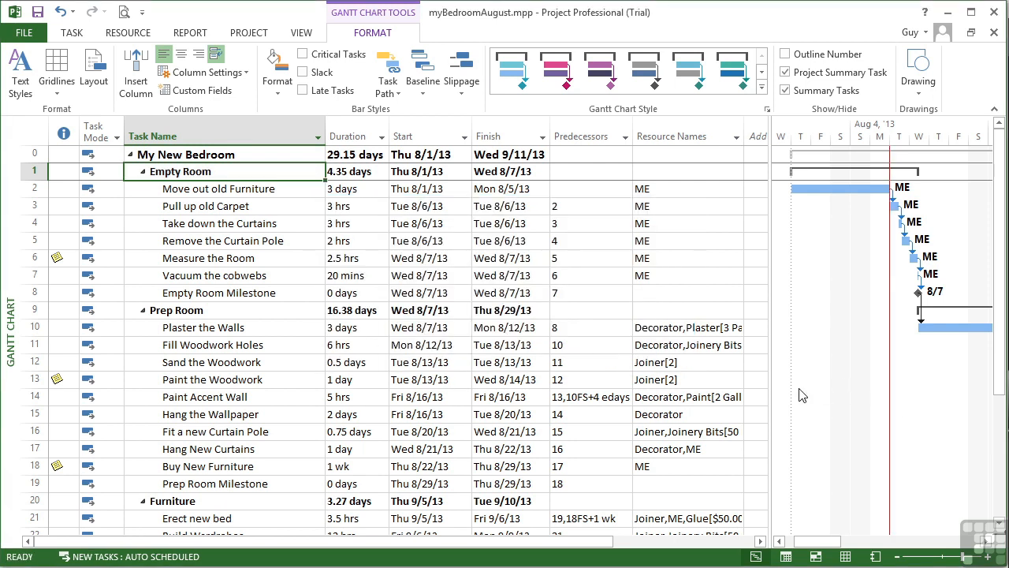